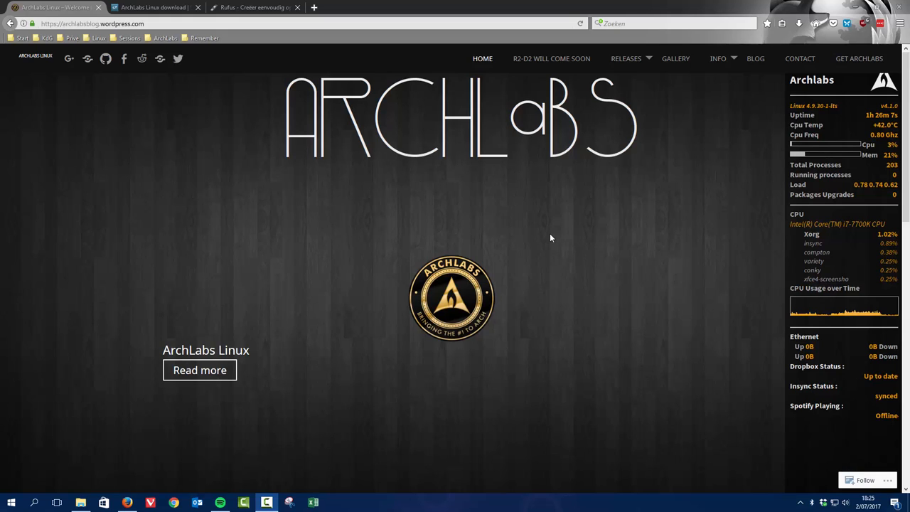
mouse_move(377, 193)
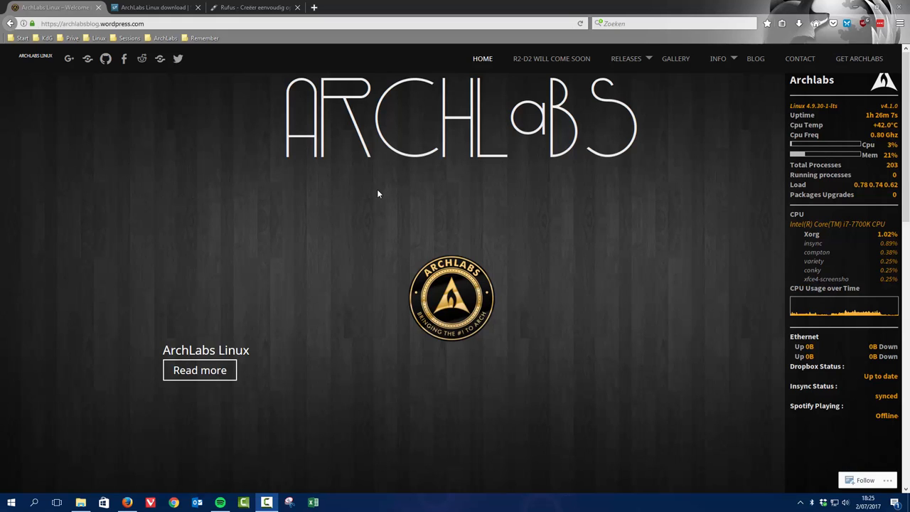
mouse_move(370, 190)
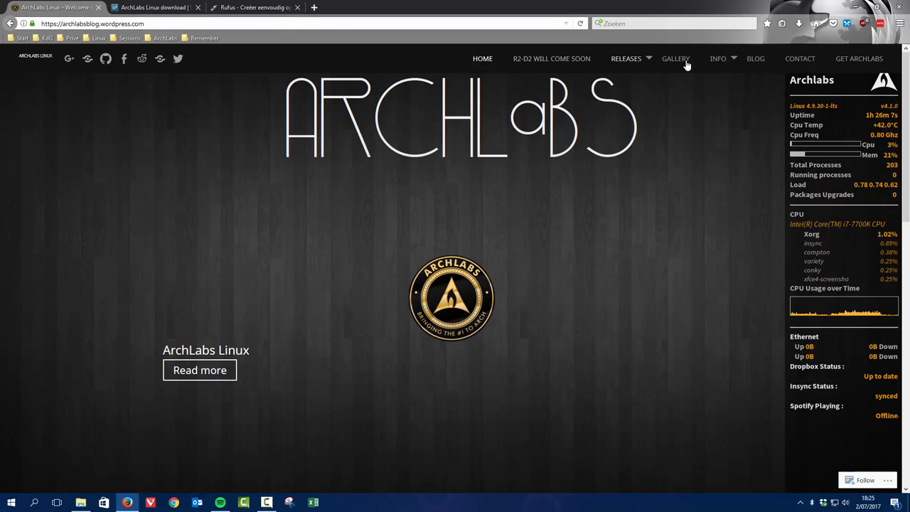
mouse_move(859, 59)
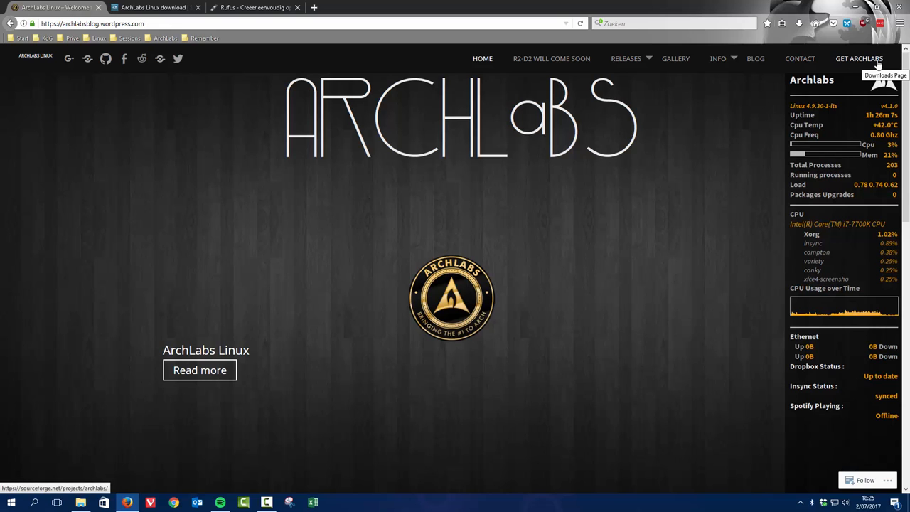
Open the ArchLabs Linux SourceForge download page via GET ARCHLABS, then switch browser tabs.
left_click(154, 7)
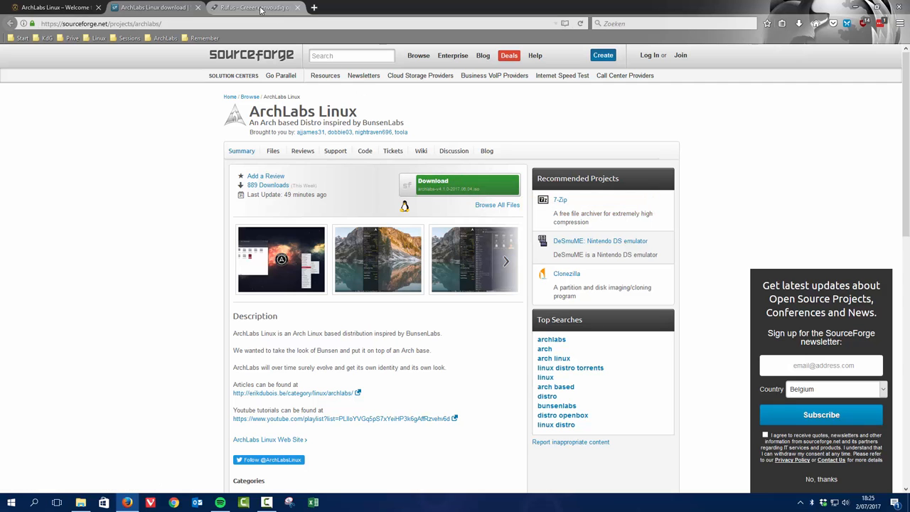
left_click(249, 7)
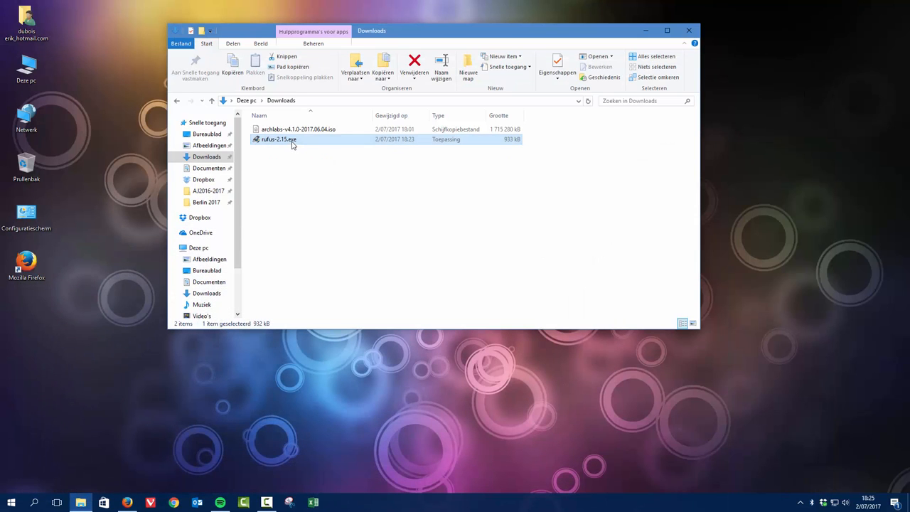
Start rufus-2.15.exe from the Downloads folder.
double_click(278, 139)
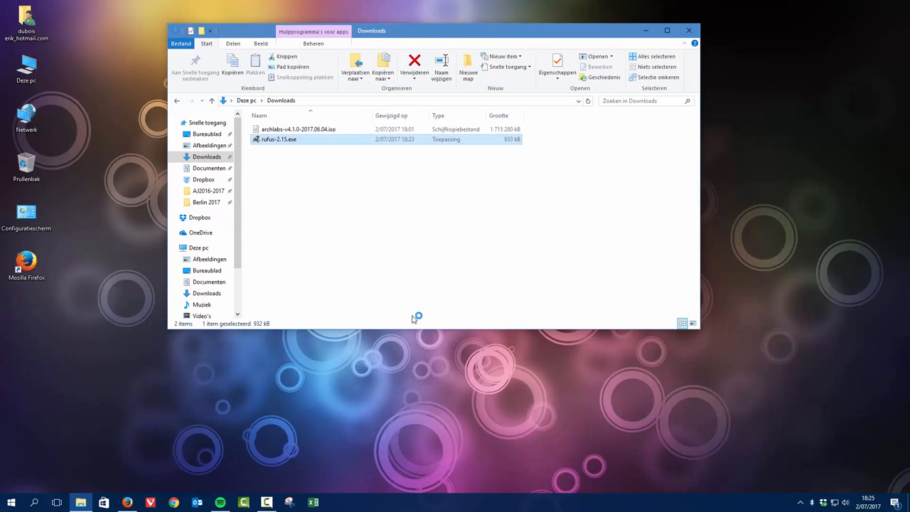
double_click(279, 139)
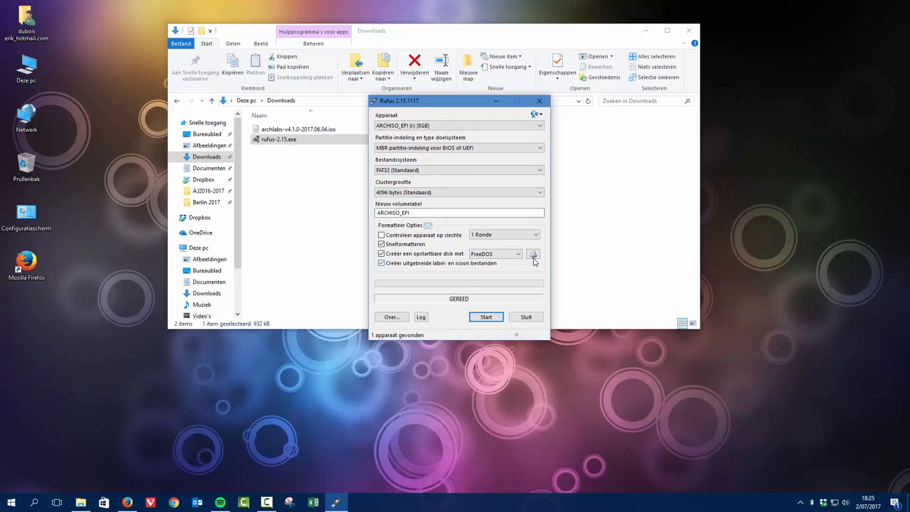
Load archlabs-v4.1.0-2017.06.04.iso as the boot image for the 8 GB ARCHISO_EFI drive.
left_click(534, 254)
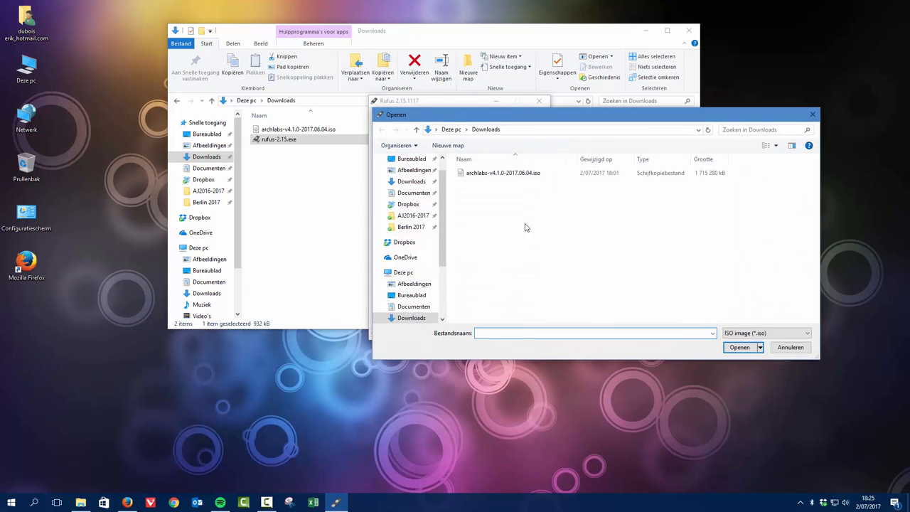
left_click(503, 173)
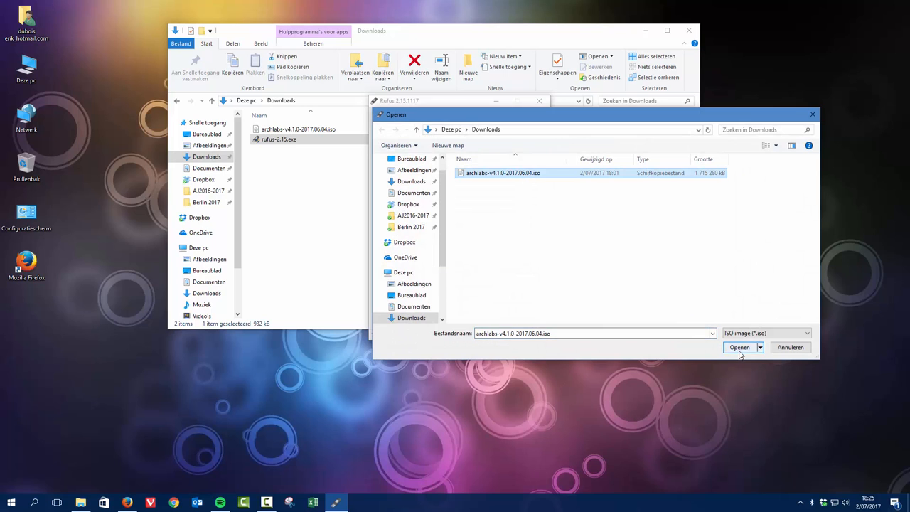
left_click(740, 347)
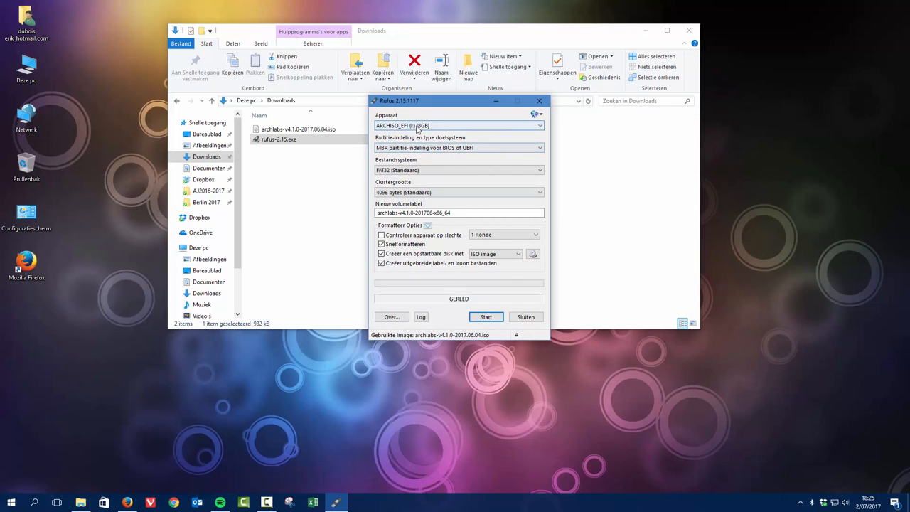
left_click(539, 125)
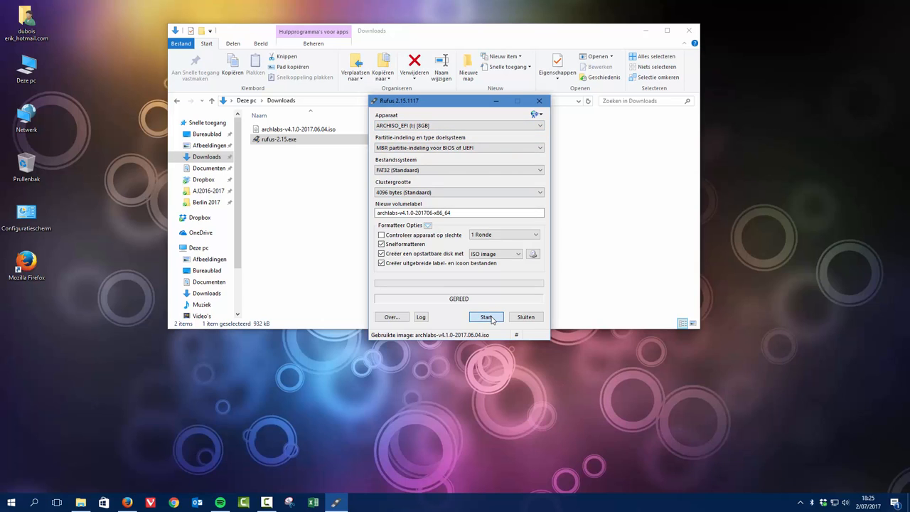
Begin writing the image and approve downloading the missing Syslinux files.
left_click(486, 317)
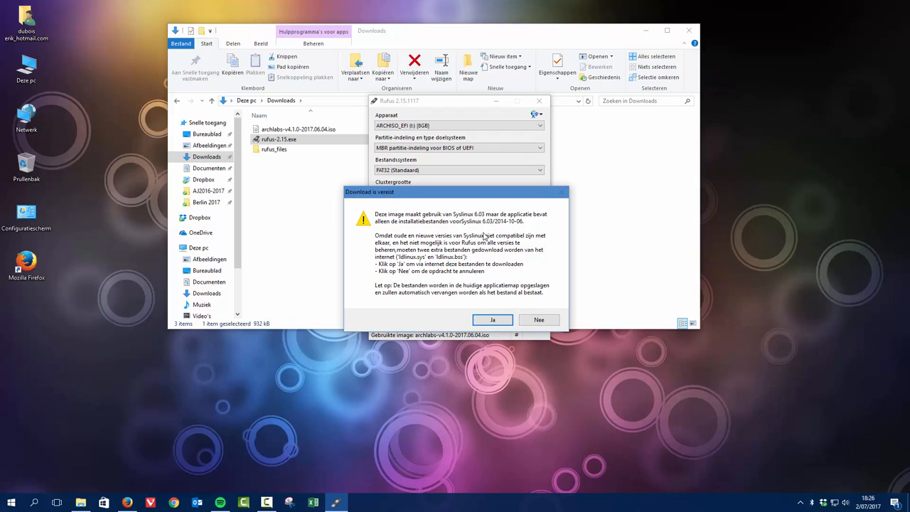
mouse_move(441, 249)
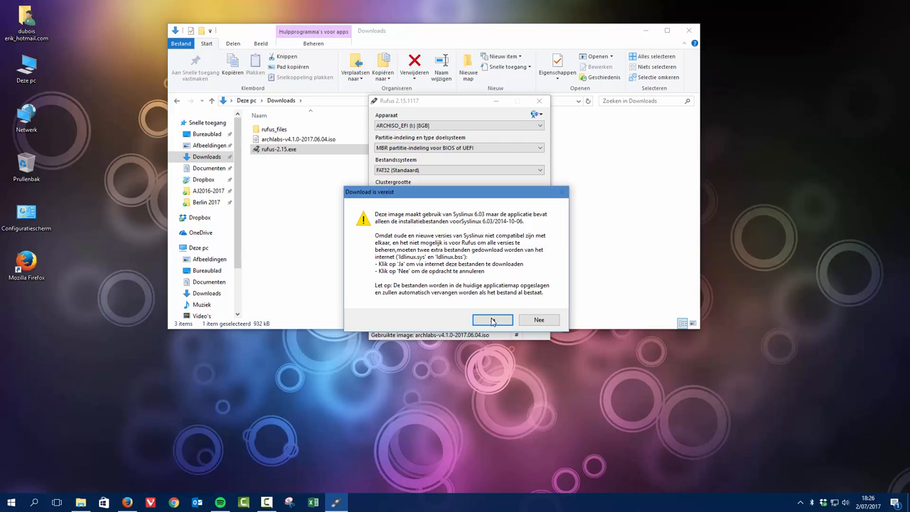
mouse_move(446, 280)
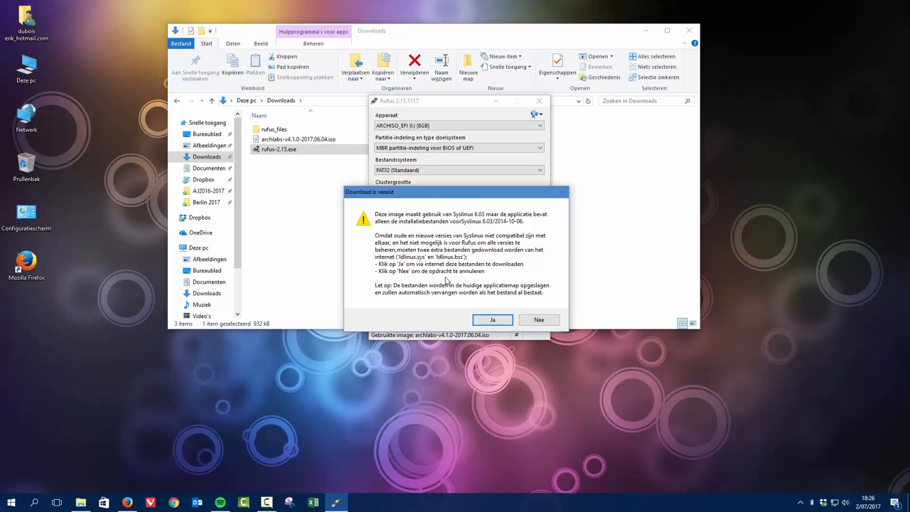
mouse_move(409, 264)
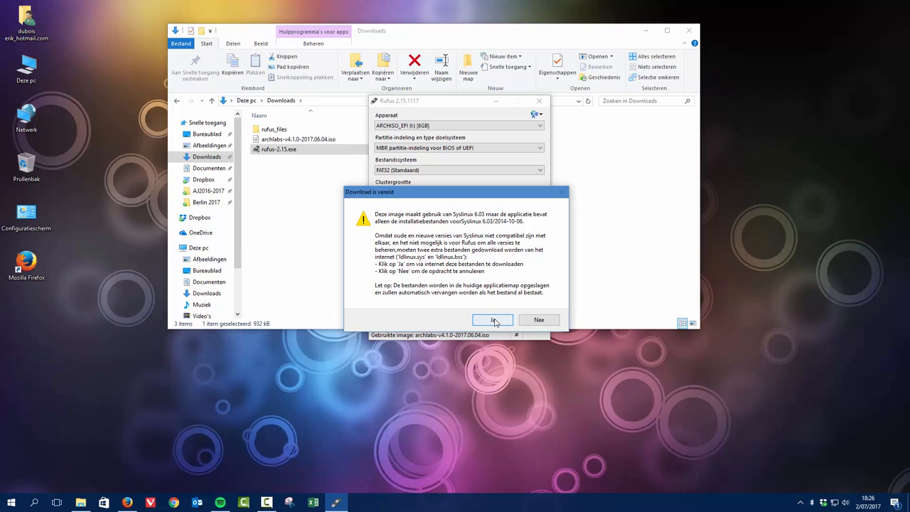
left_click(493, 320)
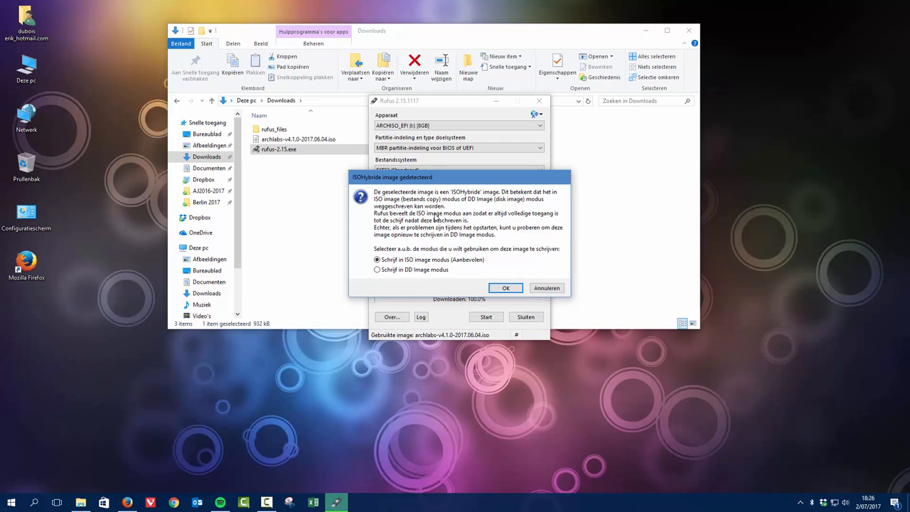
mouse_move(505, 227)
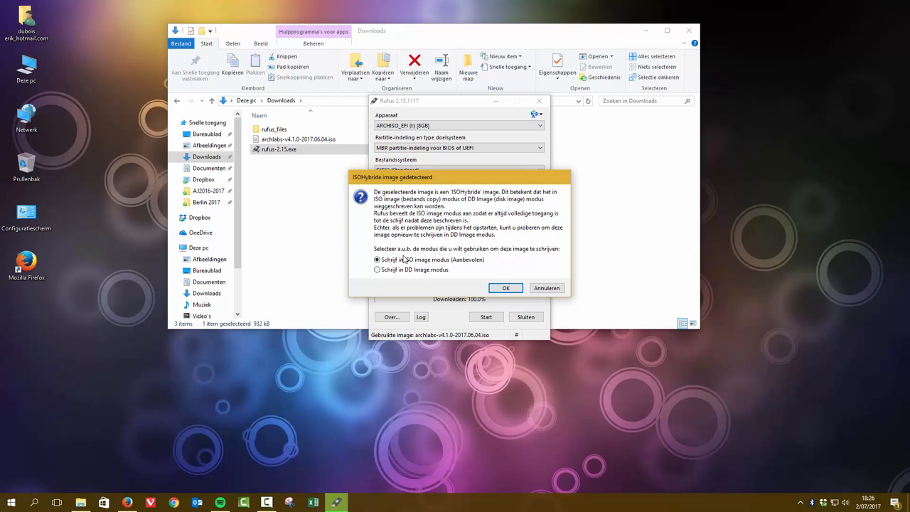
Choose 'Schrijf in ISO image modus' and accept erasing all data on the drive.
left_click(506, 288)
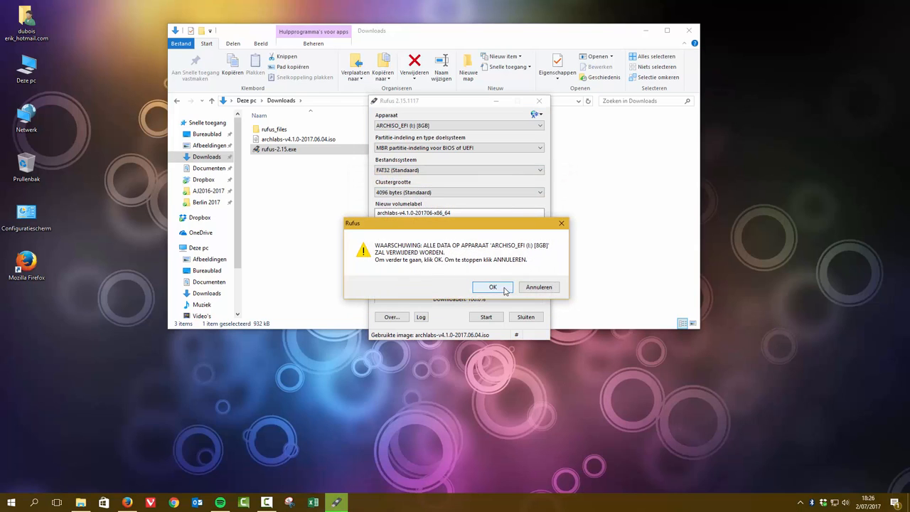
left_click(493, 287)
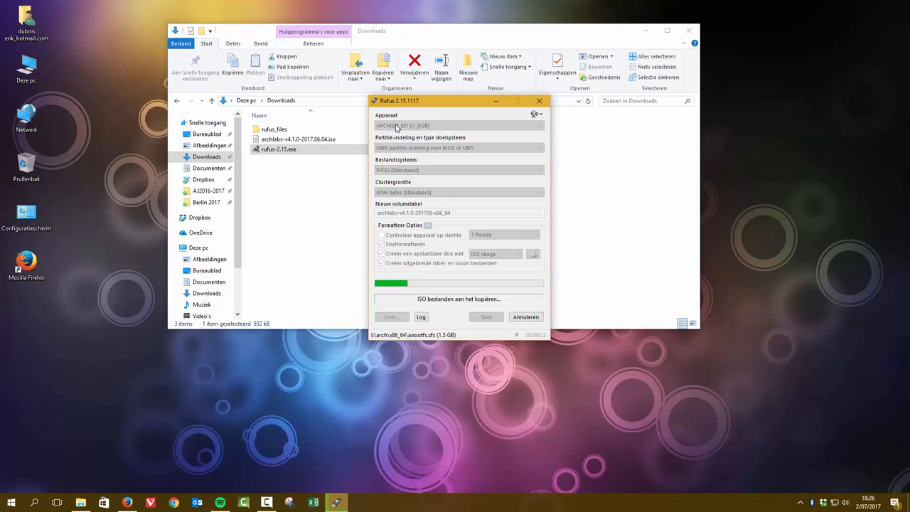
mouse_move(506, 260)
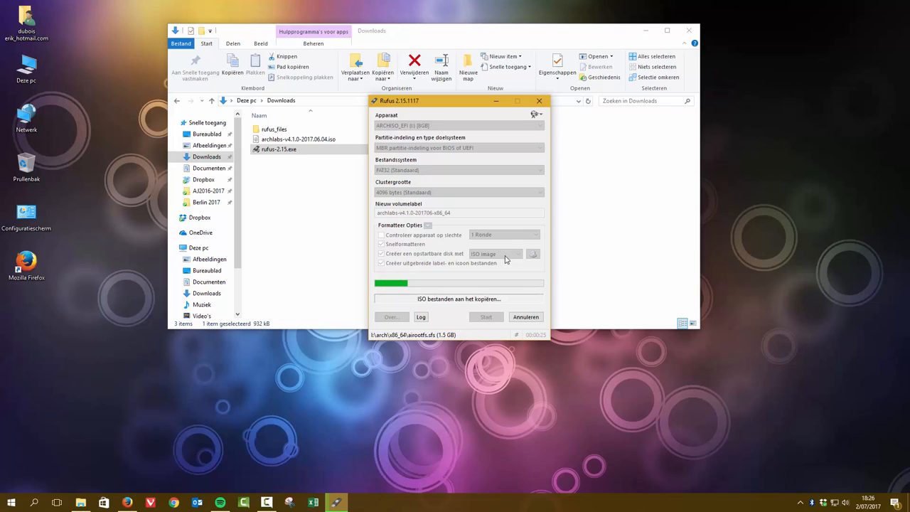
mouse_move(532, 257)
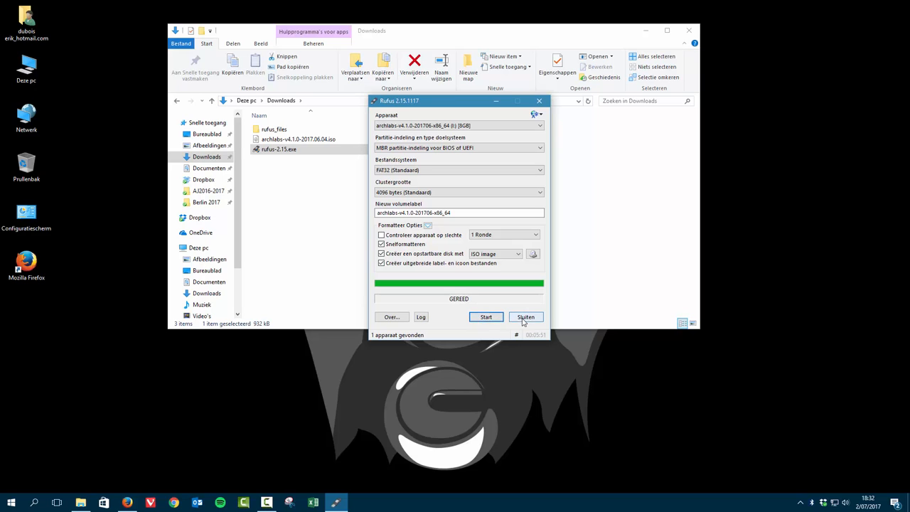
Close Rufus once the write shows GEREED, then view the computer's drives.
left_click(526, 317)
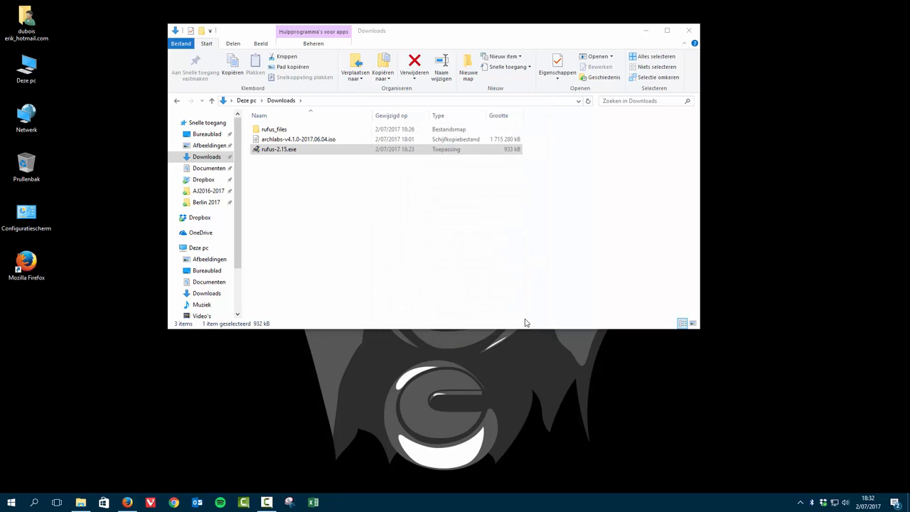
left_click(198, 247)
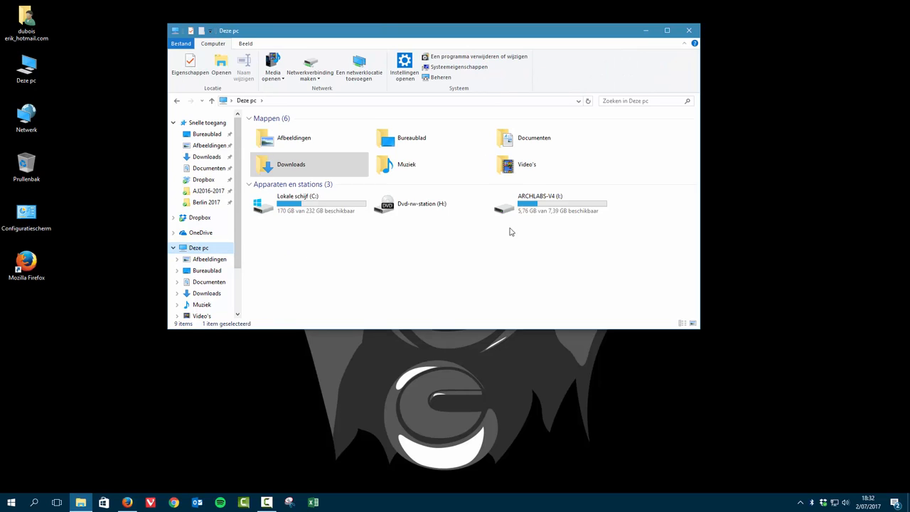
Safely eject ARCHLABS-V4 (I:) using the taskbar's safely-remove icon.
left_click(549, 203)
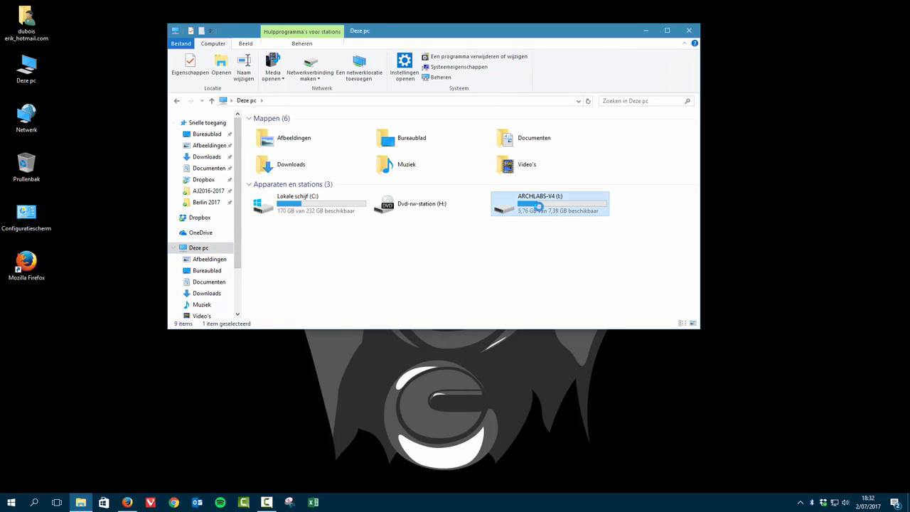
right_click(548, 205)
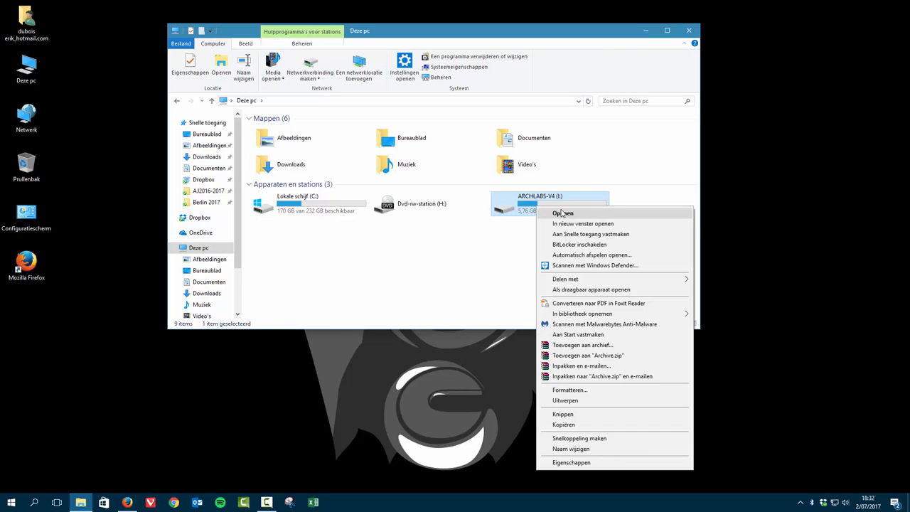
mouse_move(565, 400)
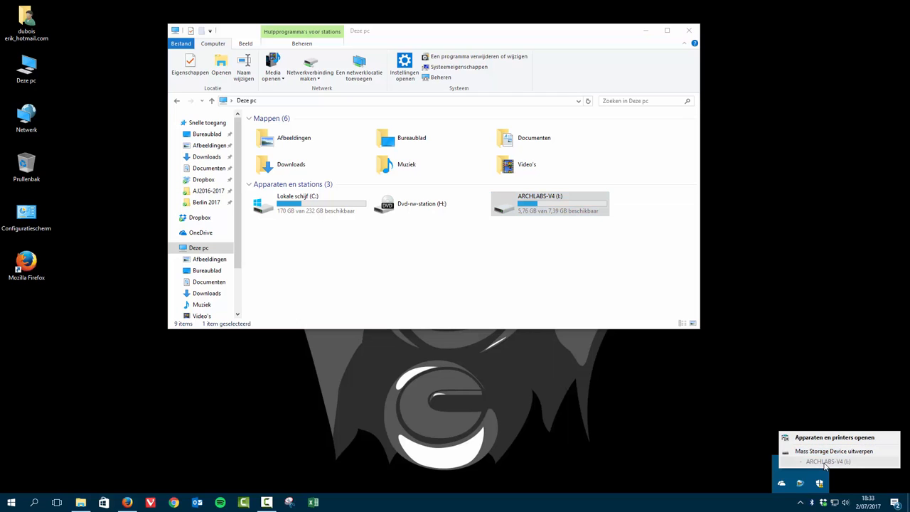
left_click(828, 461)
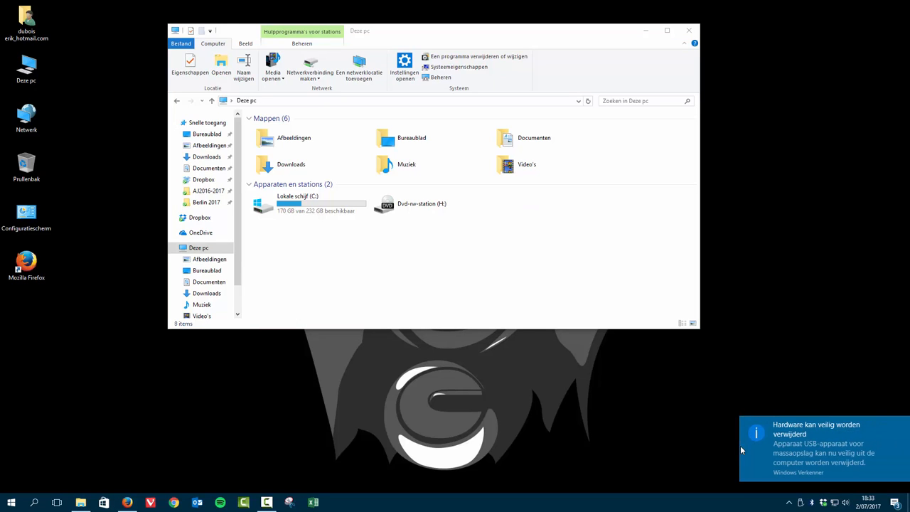